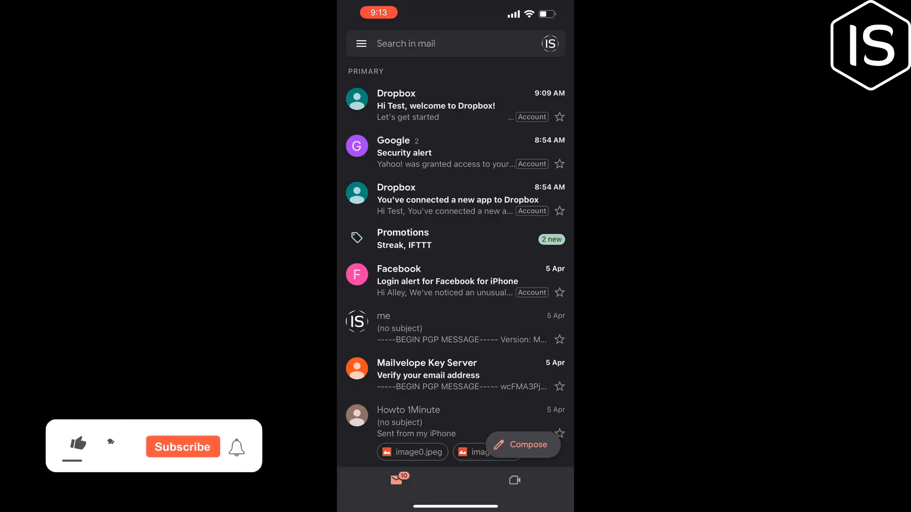
Step: Bring up Gmail's main menu of mailboxes and labels and scroll down to the Settings entry
click(77, 443)
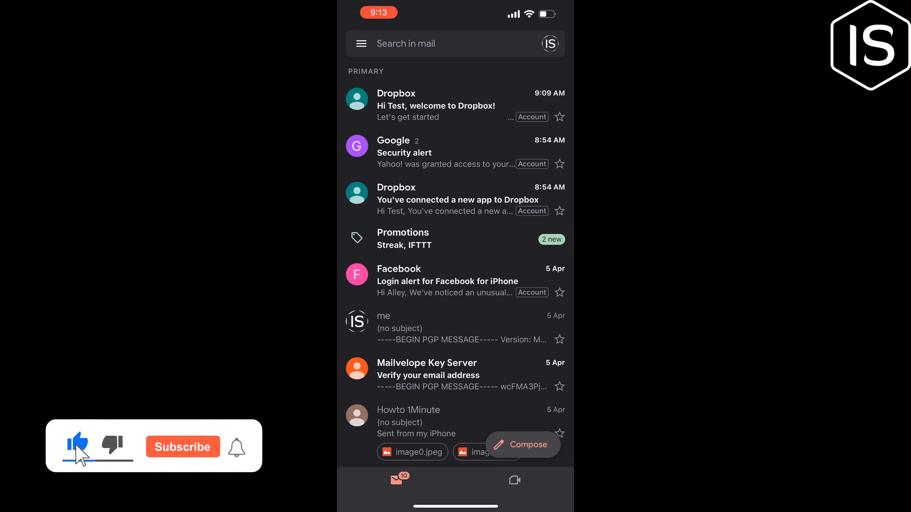
click(182, 447)
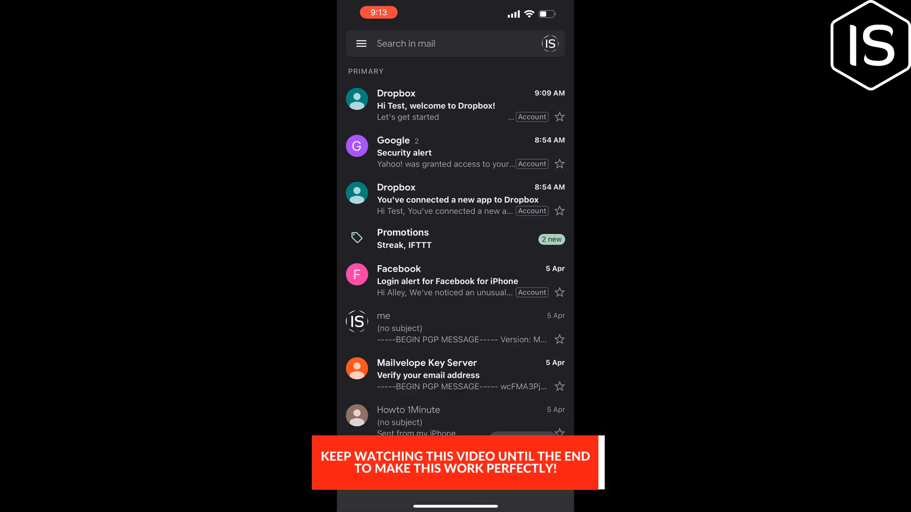
click(360, 43)
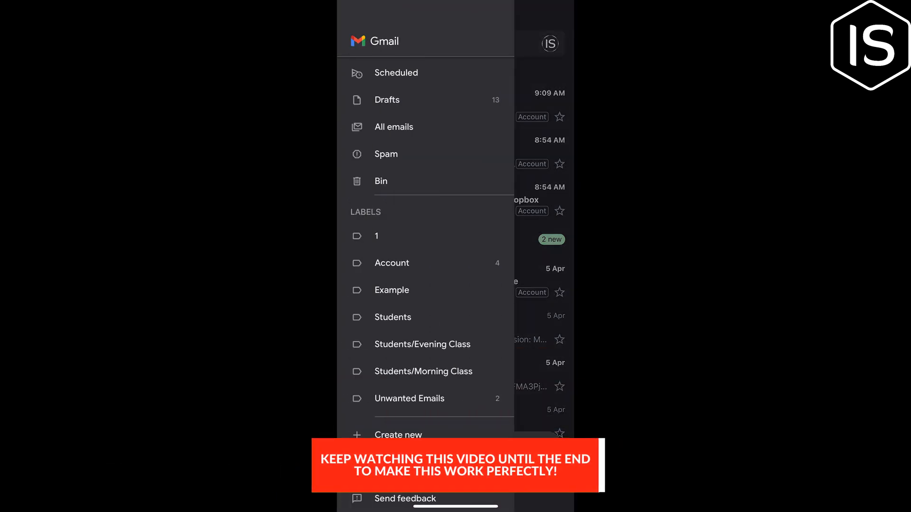
scroll(down, 3)
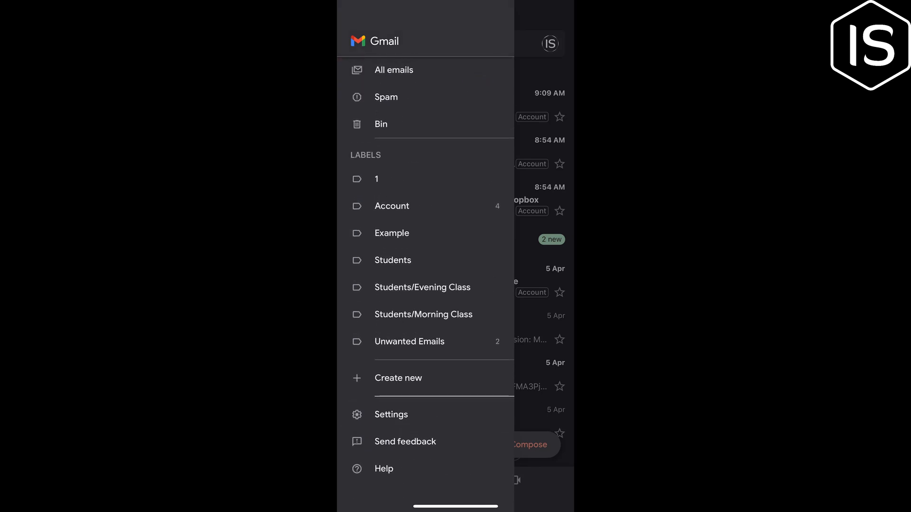
Step: From Gmail settings, reach the signed-in account's Google Account home page via info, privacy and security
click(390, 415)
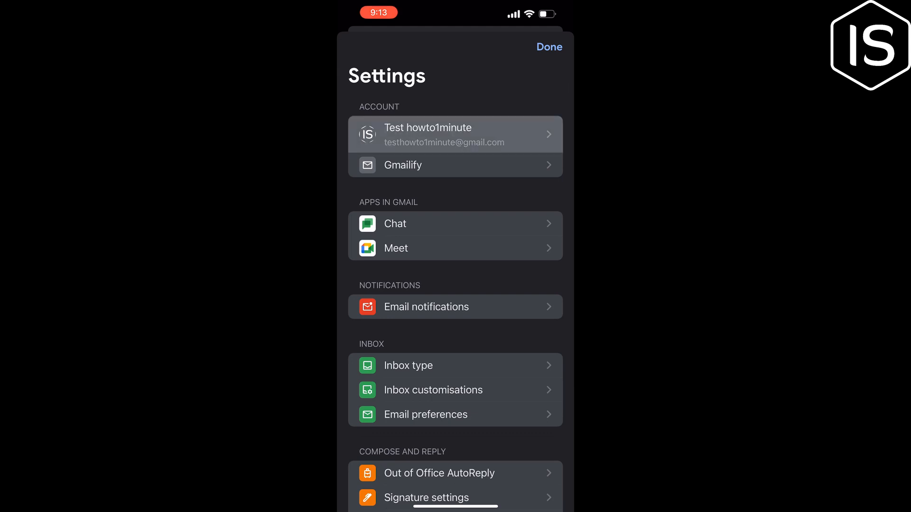
click(454, 134)
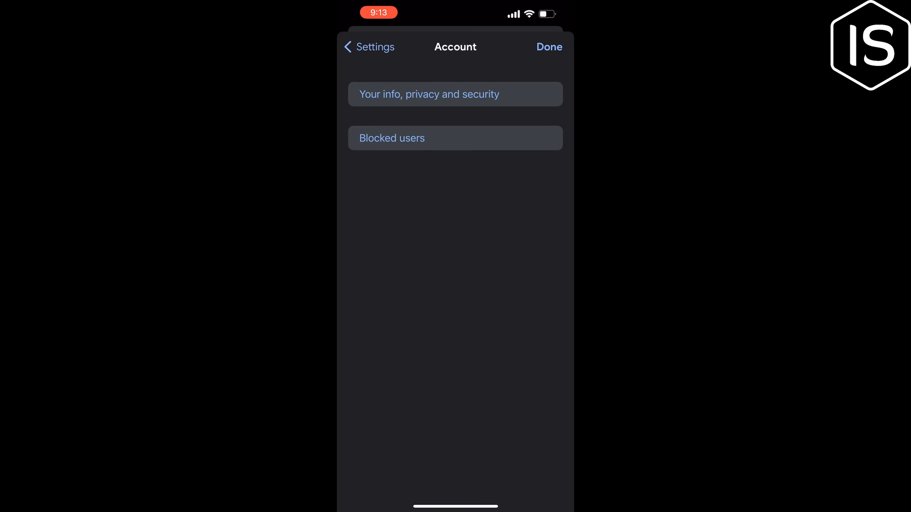
click(454, 94)
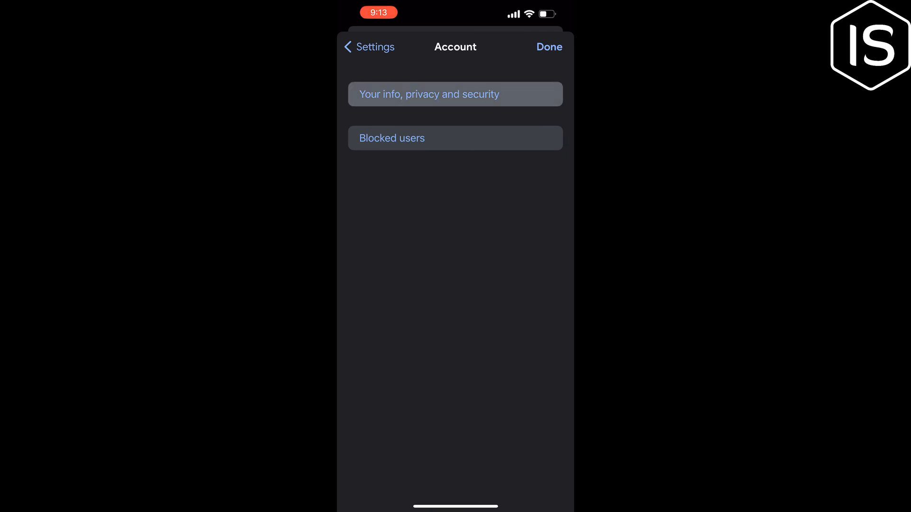
click(454, 94)
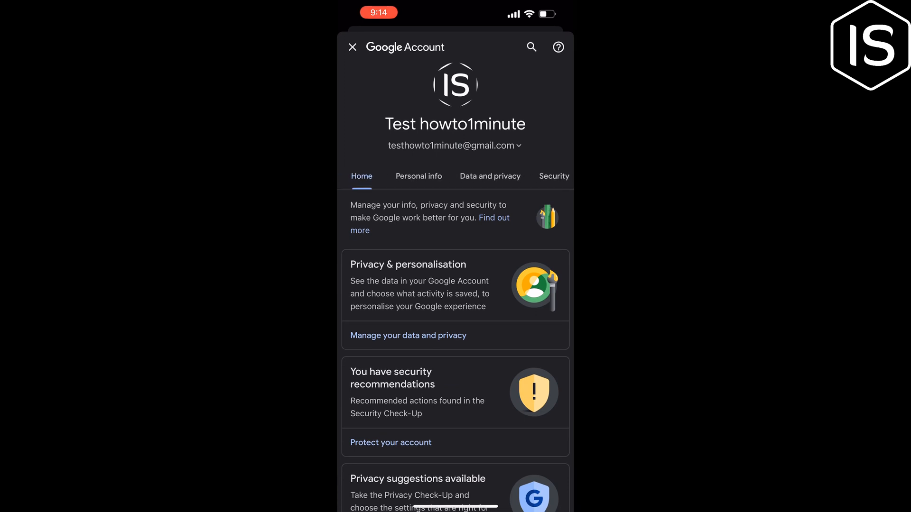
Step: In Data and privacy, reach the Manage all Web & App Activity page
click(490, 176)
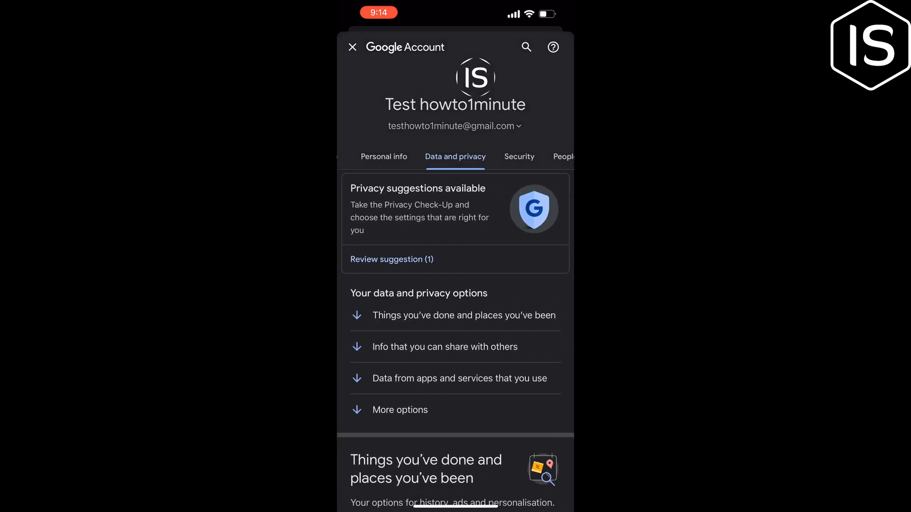
scroll(down, 3)
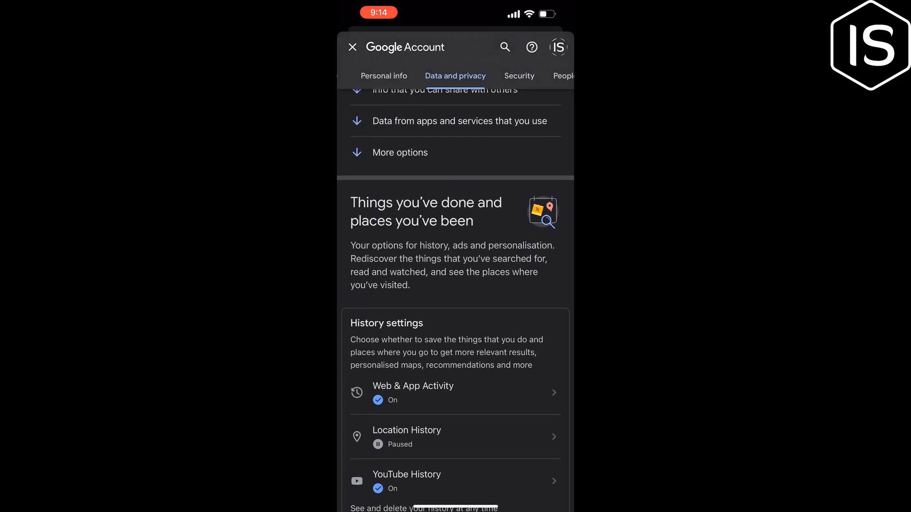
scroll(down, 3)
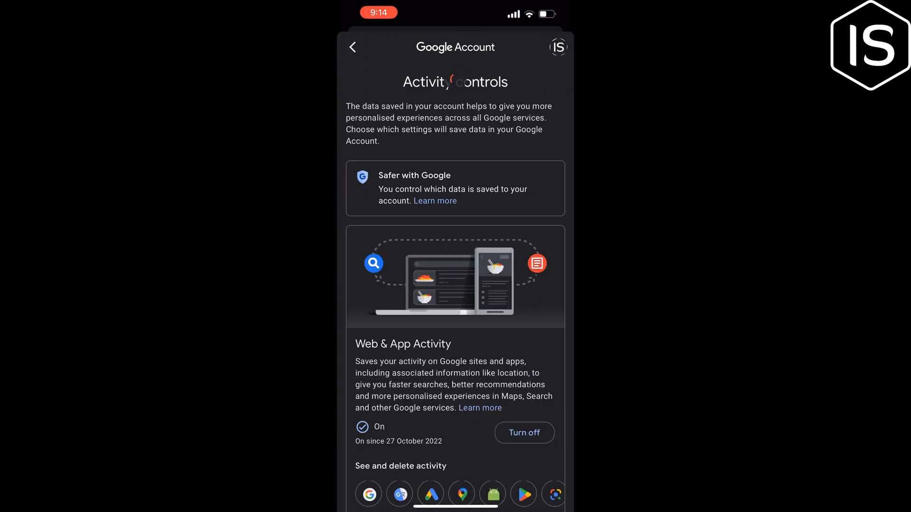
scroll(down, 3)
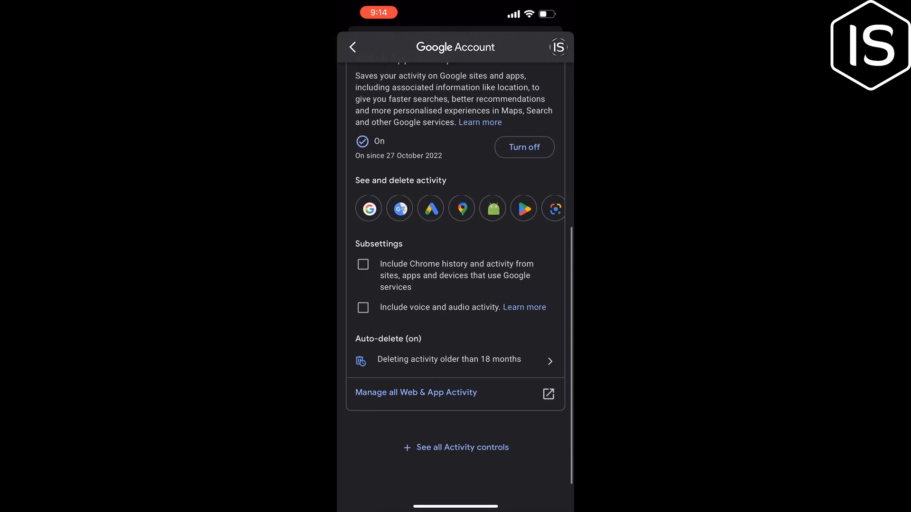
scroll(up, 3)
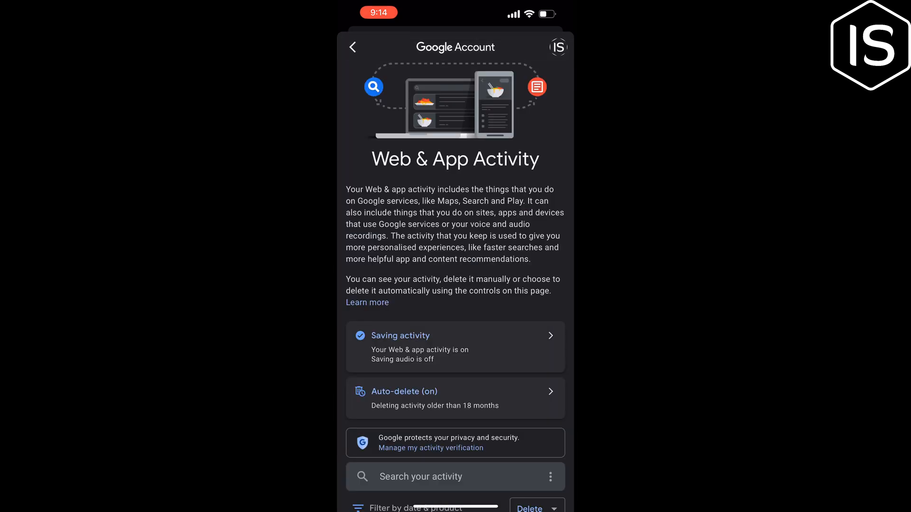
Step: Delete Web & App Activity from all time for all 14 products until 'Deletion complete' shows
scroll(down, 3)
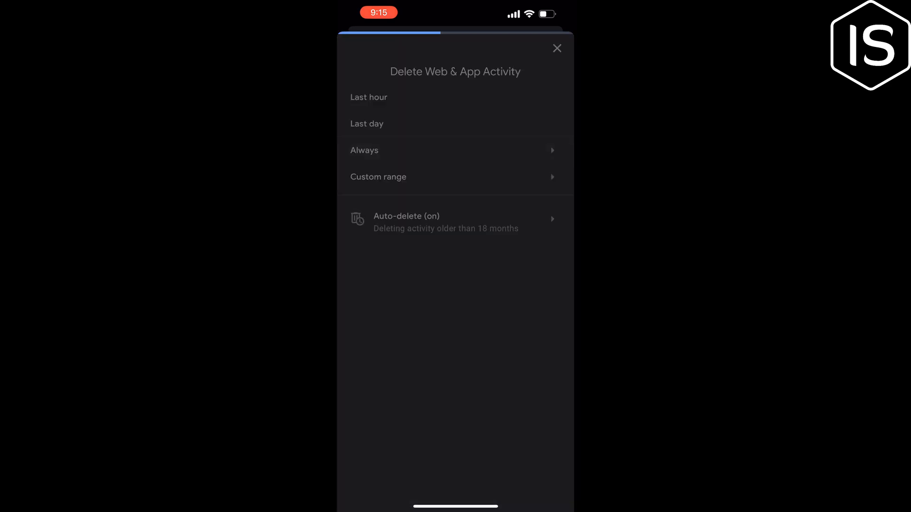
click(363, 151)
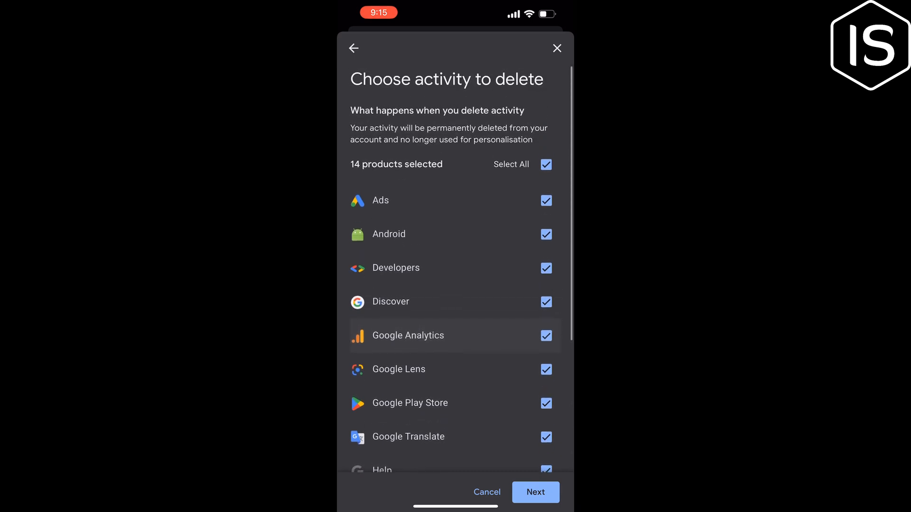
click(535, 493)
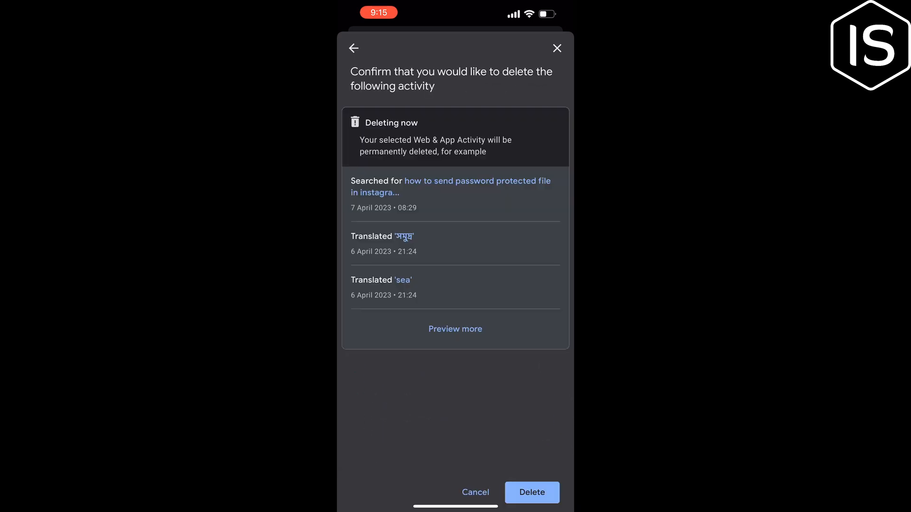
click(531, 493)
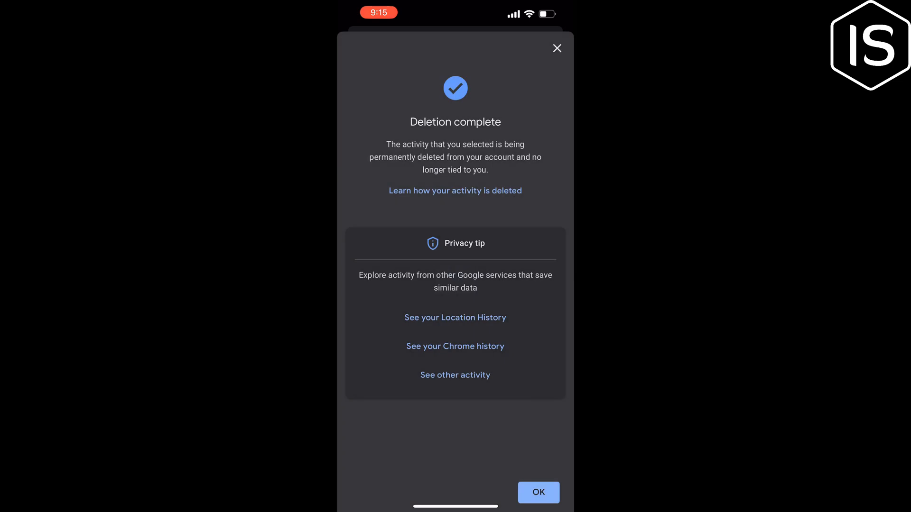
Step: Dismiss the confirmation and start a new deletion with a Custom range of dates
click(537, 492)
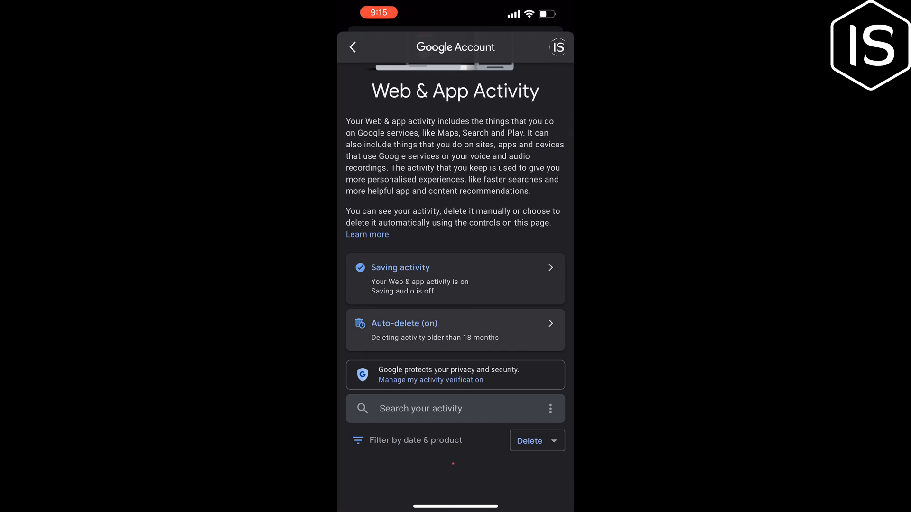
click(530, 441)
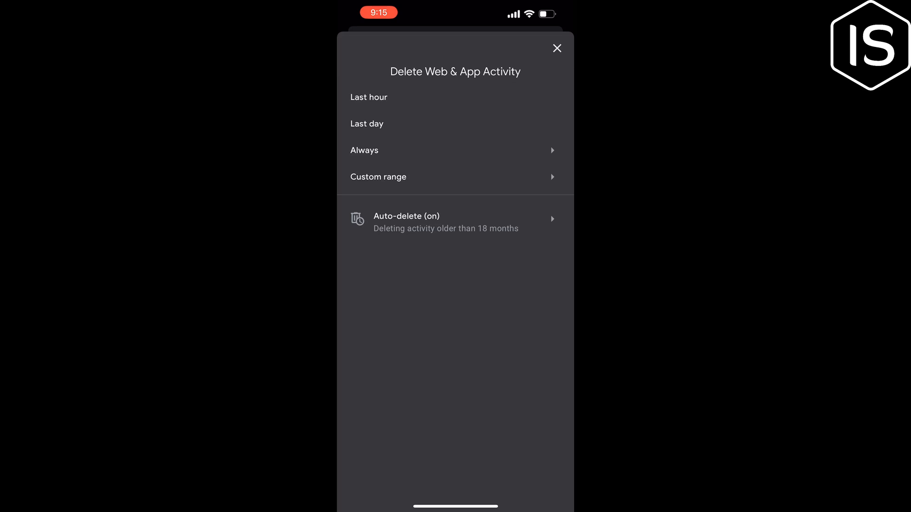
click(377, 177)
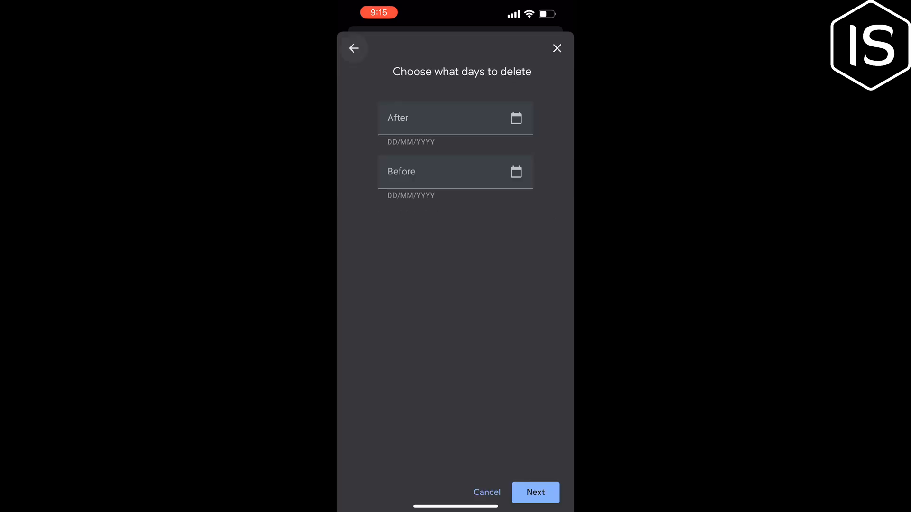